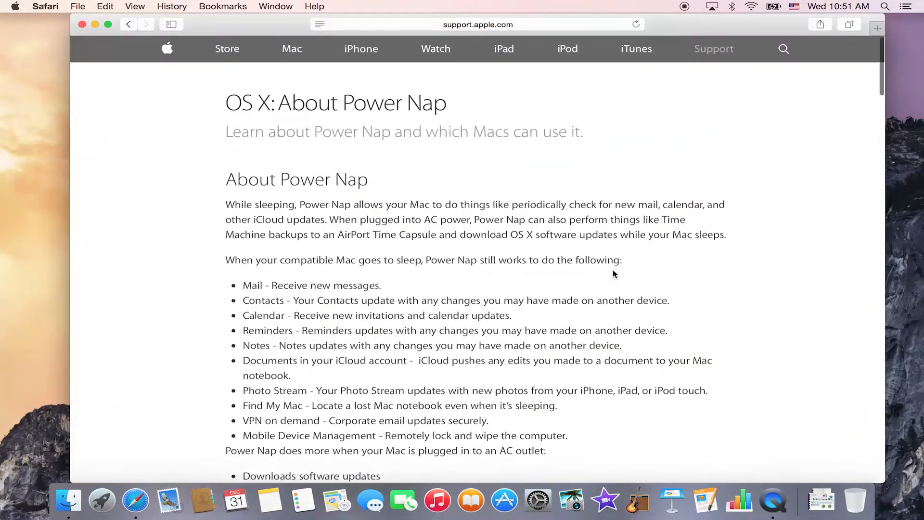
pyautogui.moveTo(784, 50)
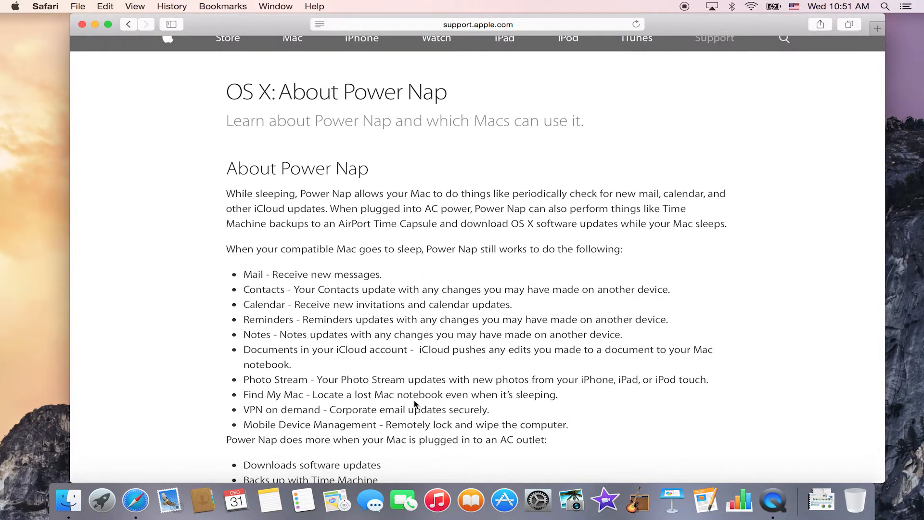
# Scroll through Apple's Power Nap support article in Safari.
pyautogui.scroll(-3)
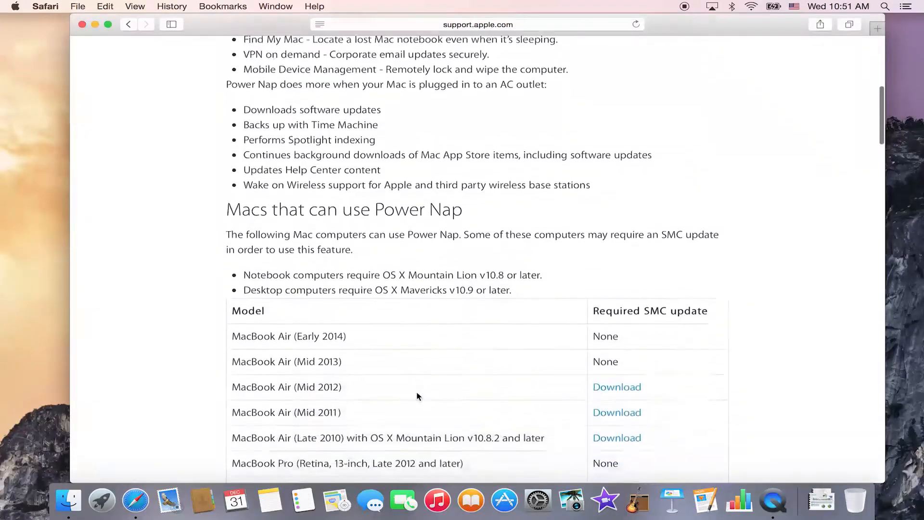
pyautogui.scroll(-3)
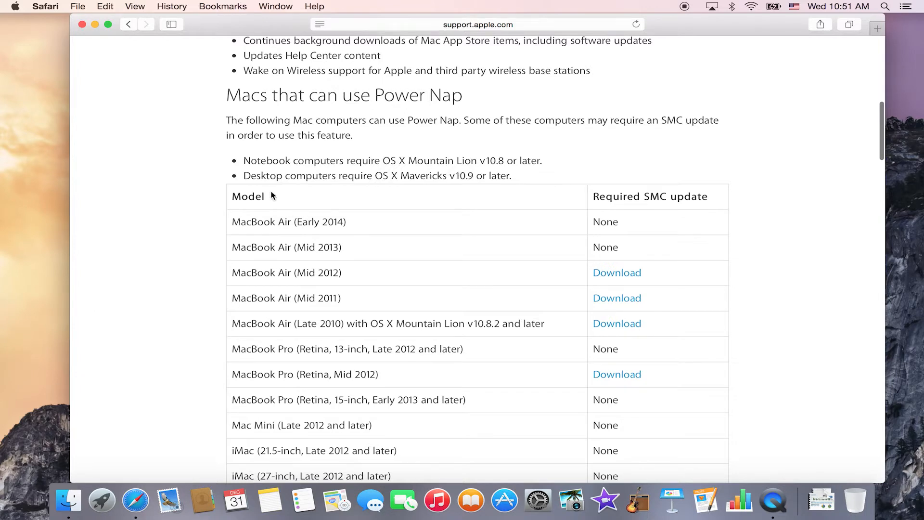
pyautogui.moveTo(460, 231)
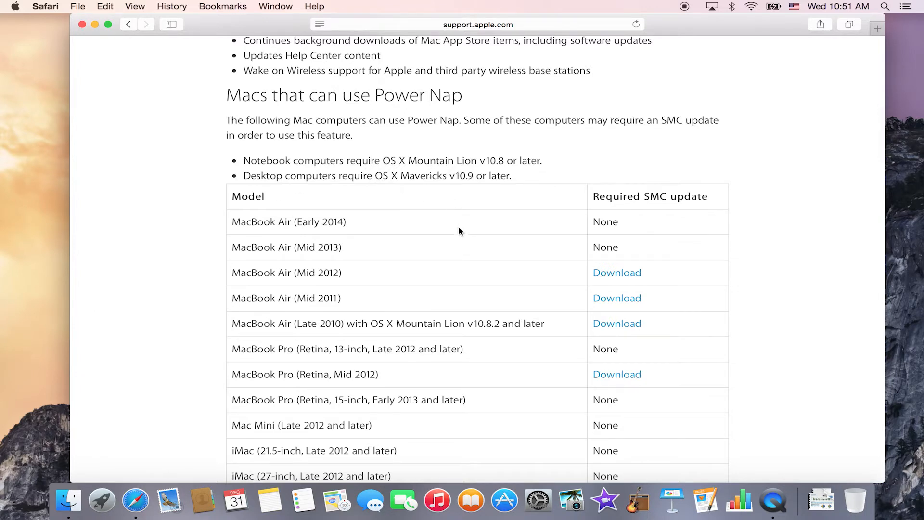
pyautogui.scroll(-3)
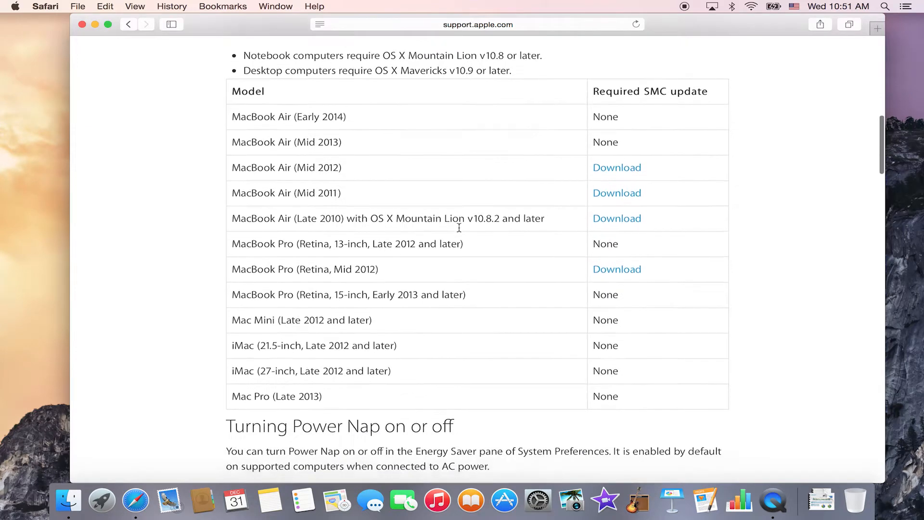
pyautogui.scroll(-3)
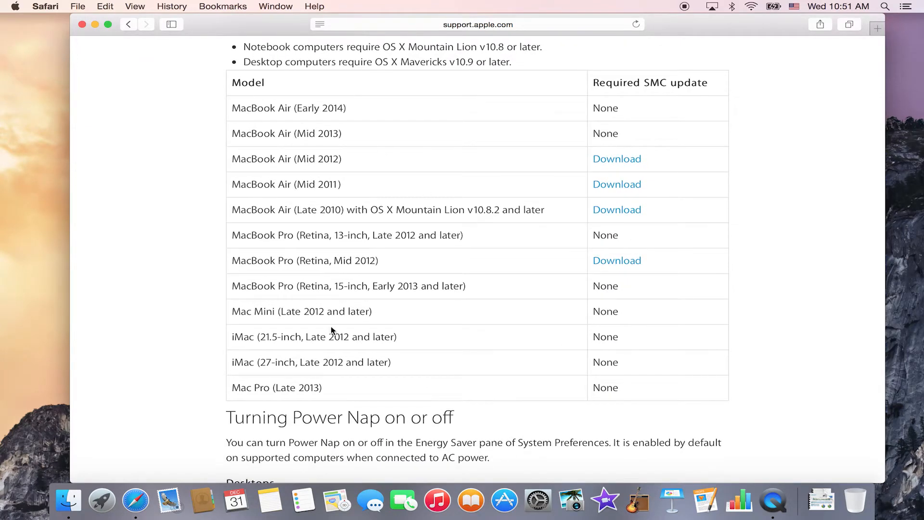
pyautogui.moveTo(341, 356)
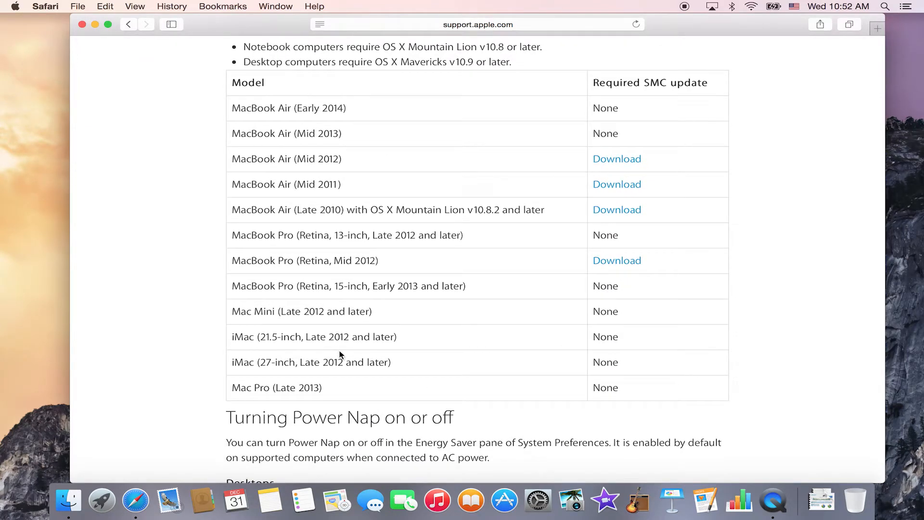
pyautogui.moveTo(339, 261)
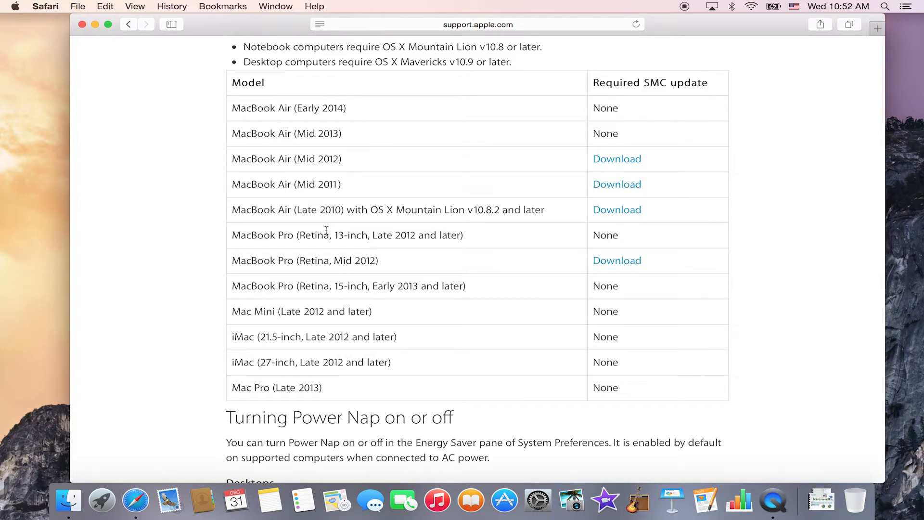
pyautogui.moveTo(351, 229)
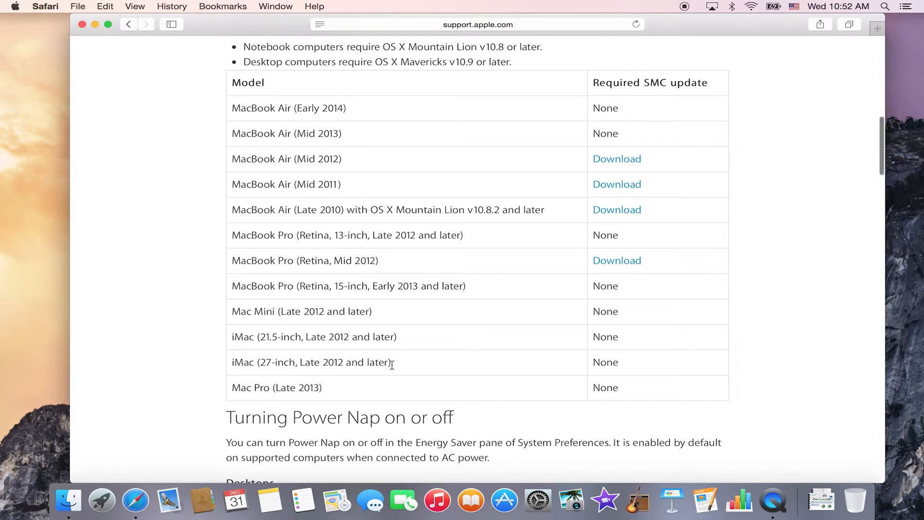
pyautogui.scroll(-3)
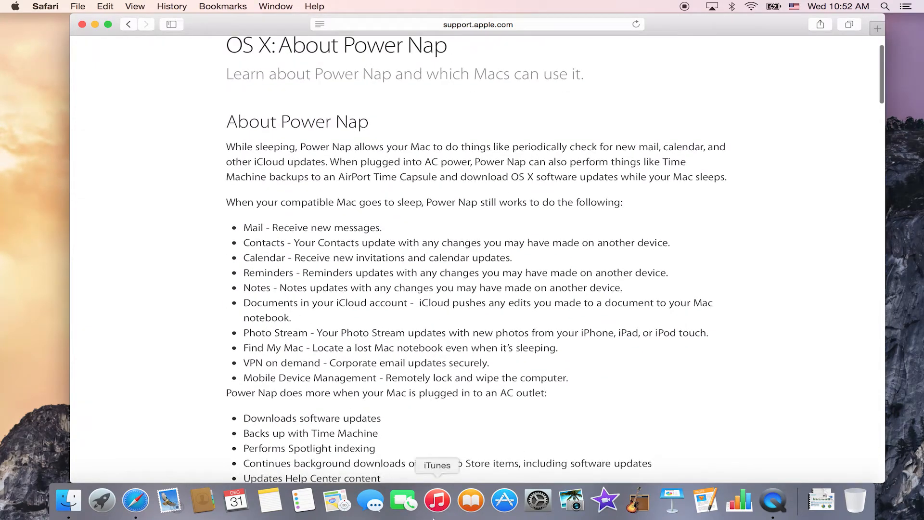
# Bring up System Preferences and go to the Energy Saver pane's Power Adapter settings.
pyautogui.click(537, 501)
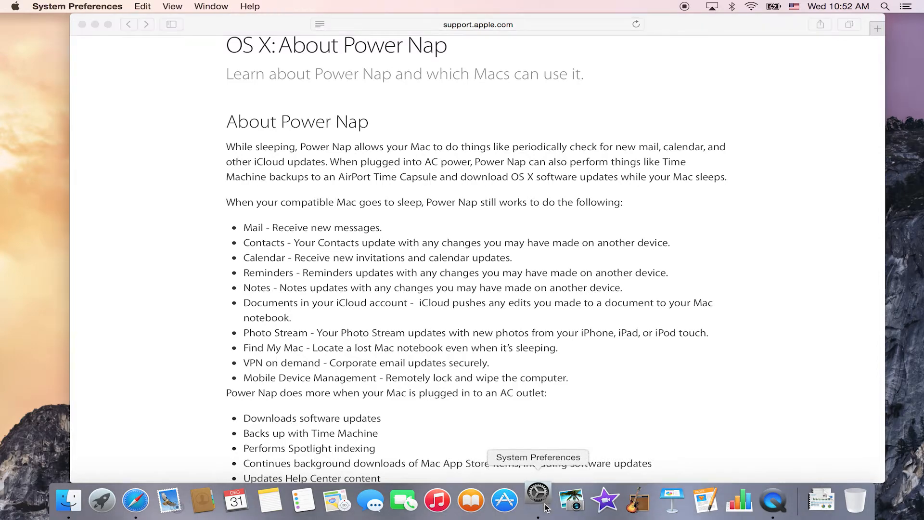
pyautogui.click(537, 501)
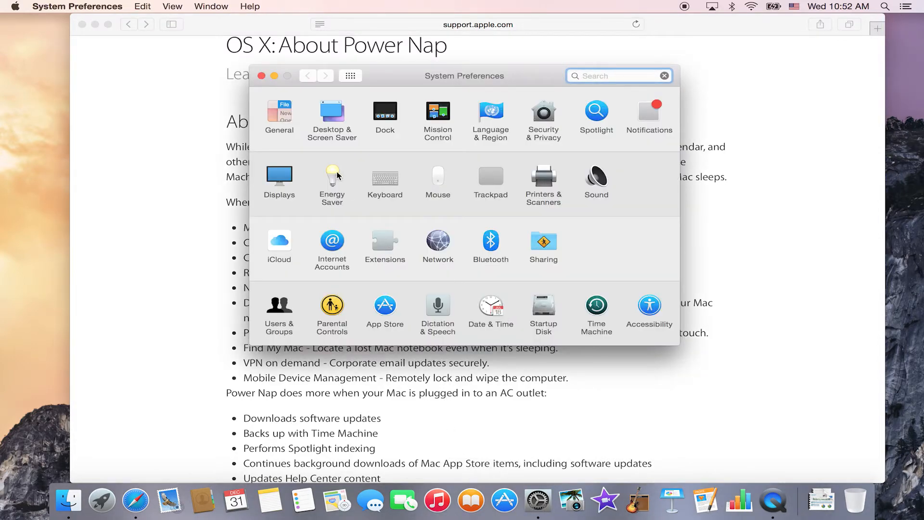
pyautogui.click(332, 177)
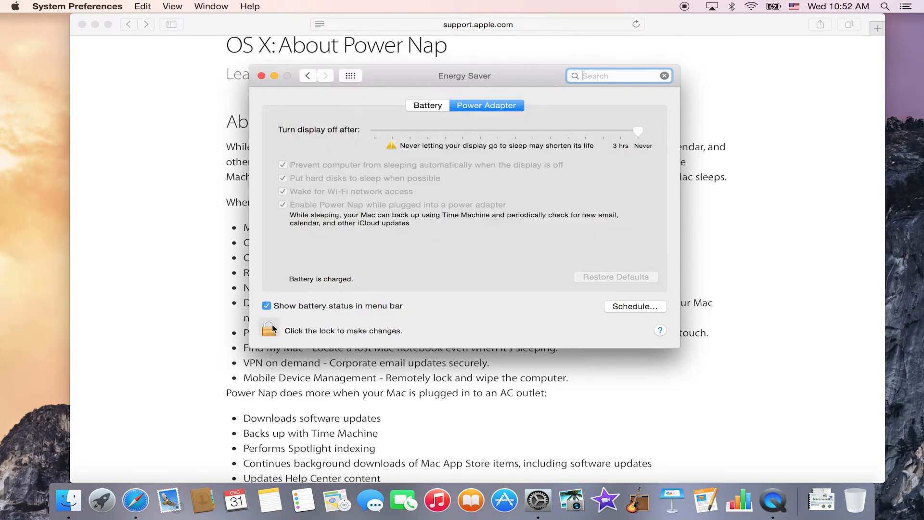
# Unlock Energy Saver with the admin password and uncheck Enable Power Nap while on power adapter.
pyautogui.click(269, 327)
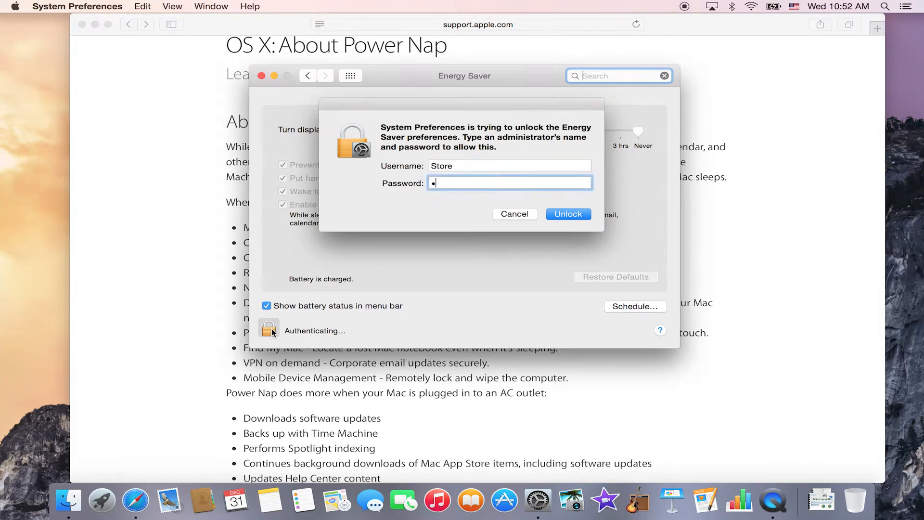
pyautogui.click(568, 213)
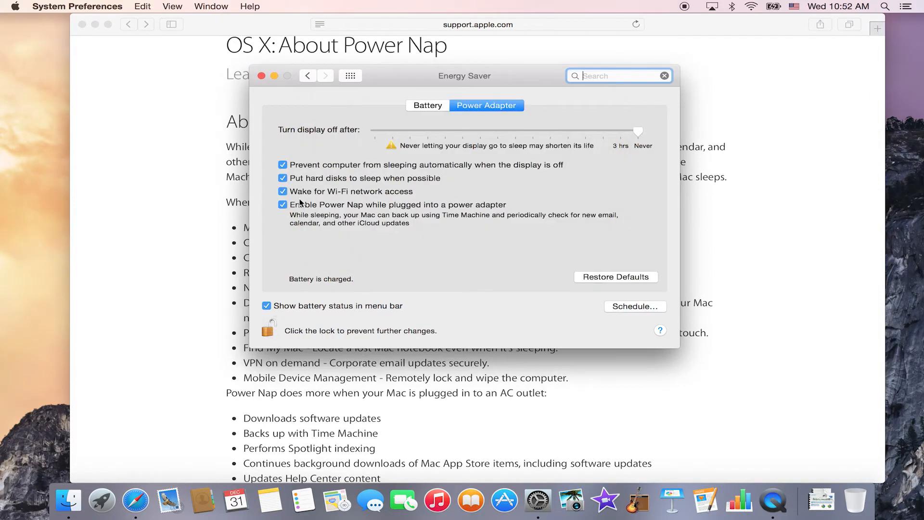
pyautogui.click(282, 204)
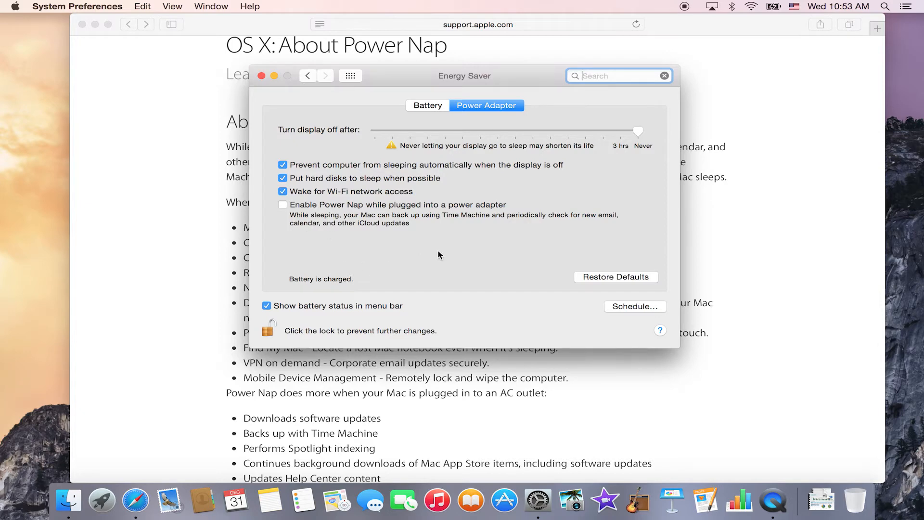
pyautogui.moveTo(464, 230)
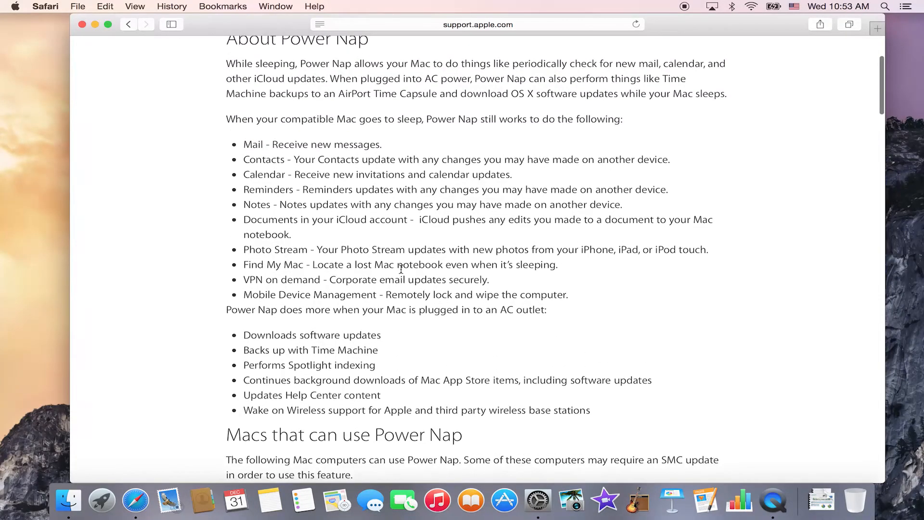
pyautogui.moveTo(380, 289)
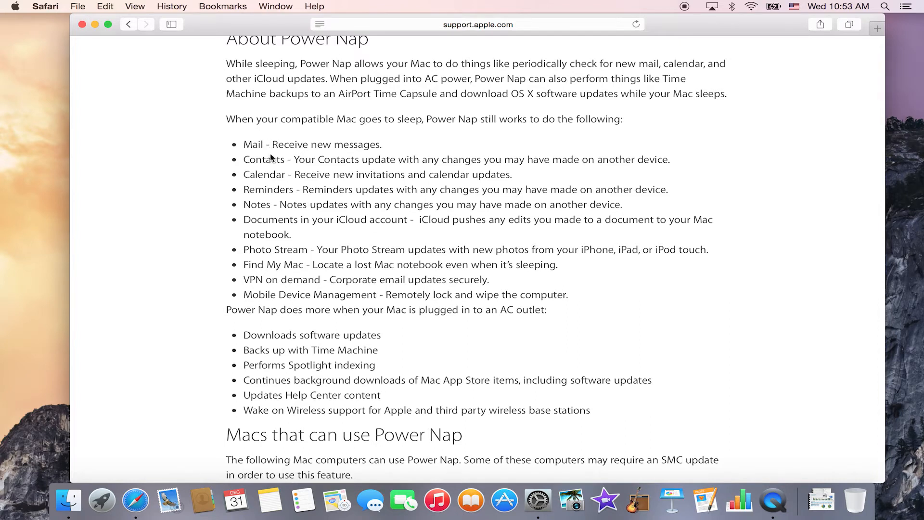
pyautogui.moveTo(280, 171)
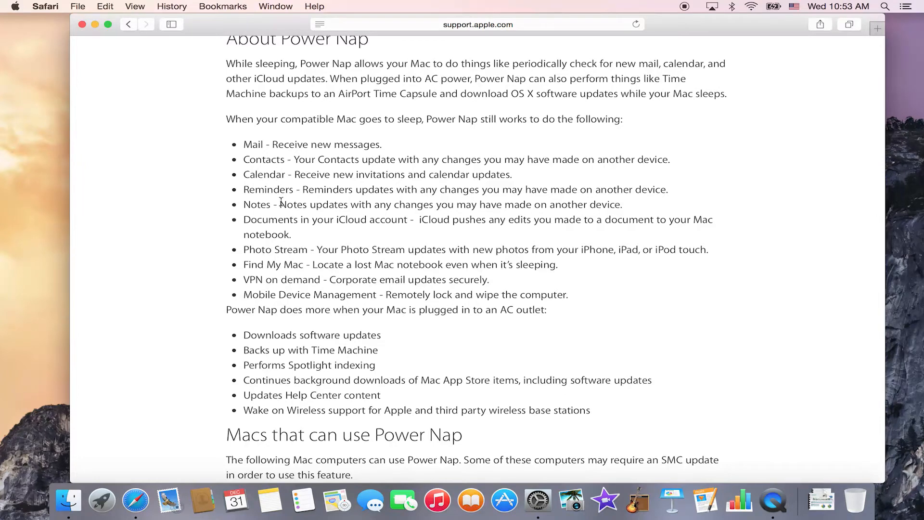
pyautogui.moveTo(279, 245)
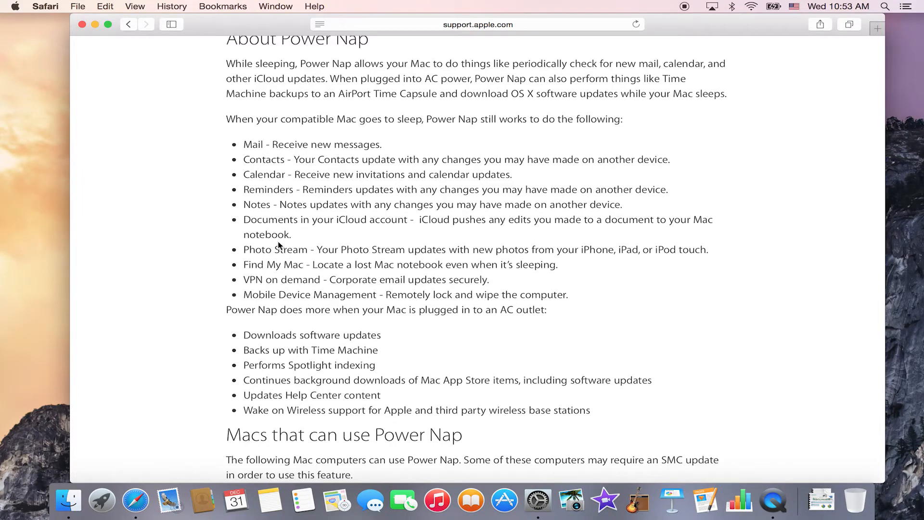
# Scroll the Safari article to the table of Macs that can use Power Nap, then return to System Preferences.
pyautogui.scroll(-3)
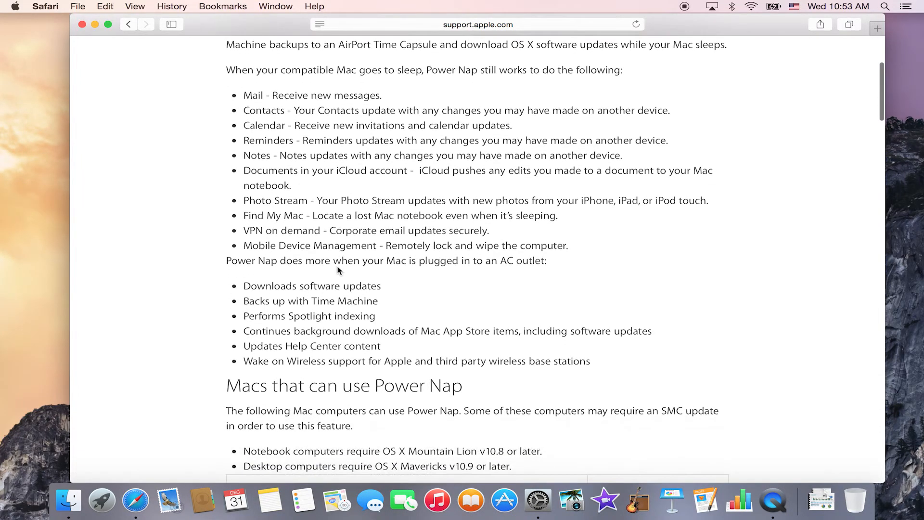
pyautogui.scroll(-3)
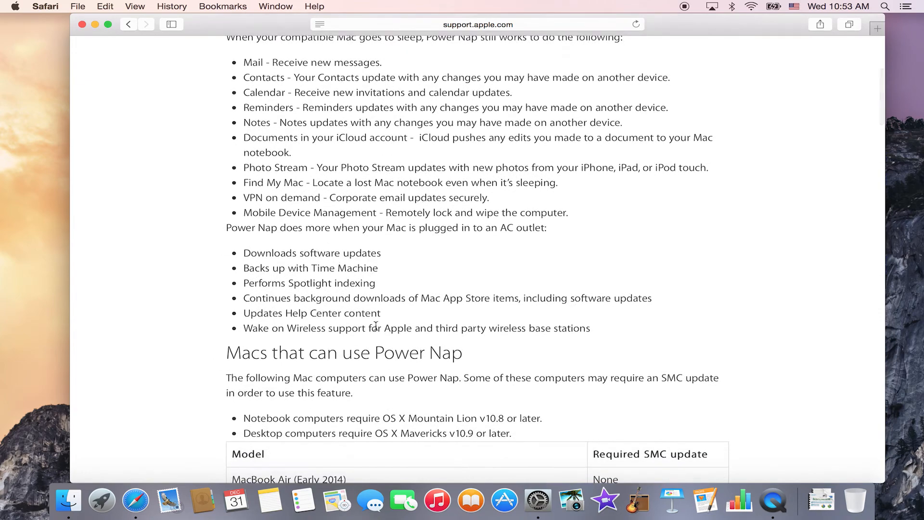
pyautogui.scroll(-3)
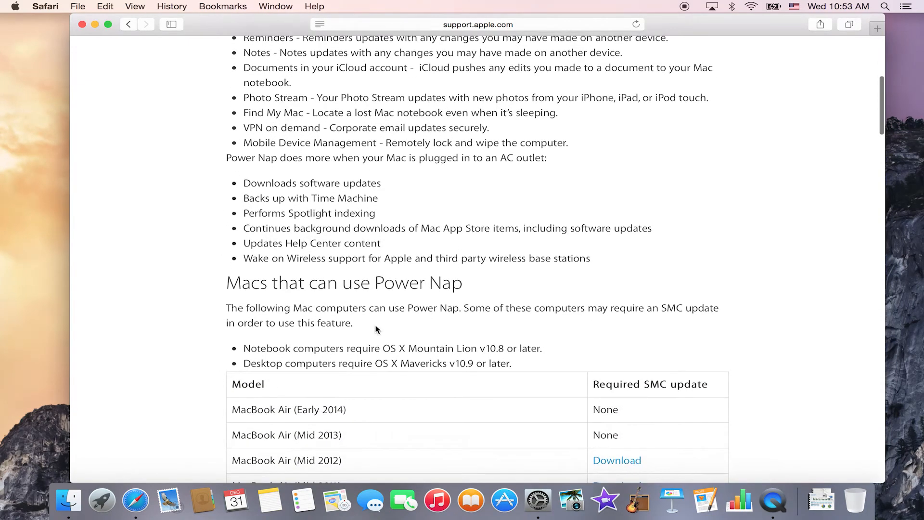
pyautogui.scroll(-3)
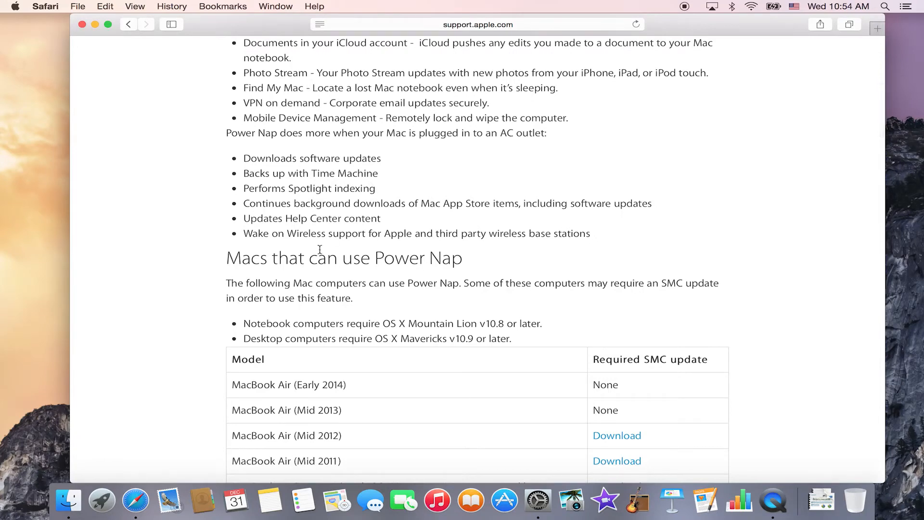
pyautogui.scroll(-3)
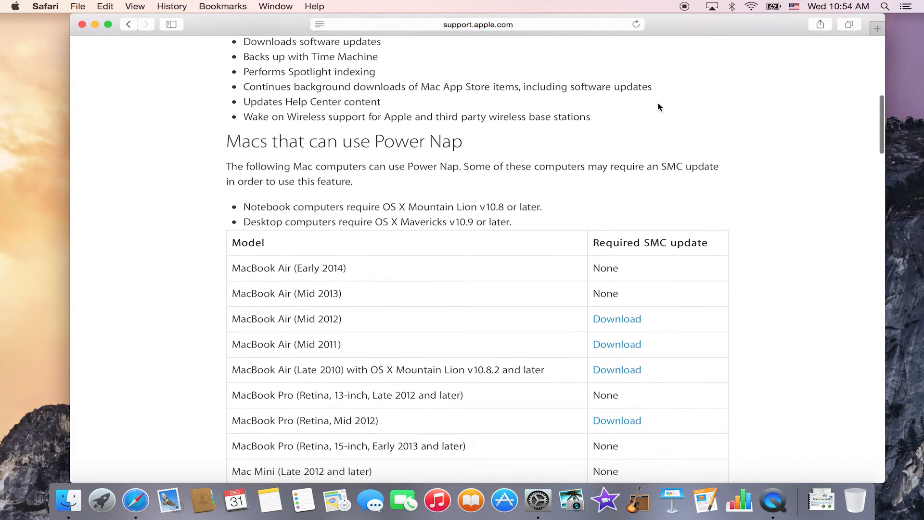
pyautogui.scroll(-3)
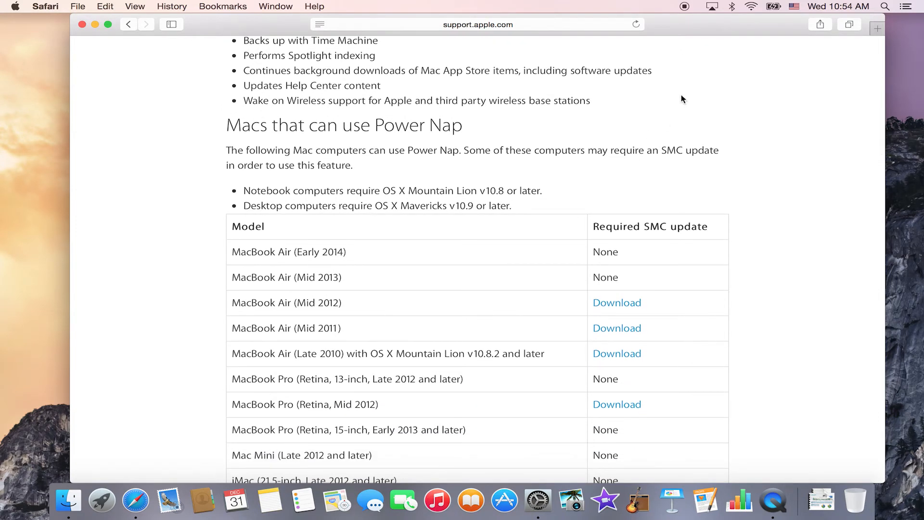
pyautogui.click(537, 502)
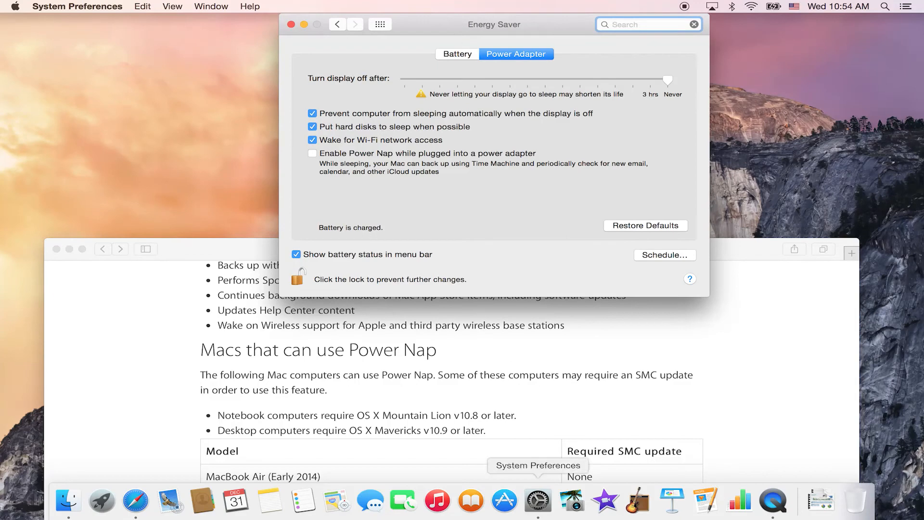
# Toggle Enable Power Nap while plugged into a power adapter, leaving it checked.
pyautogui.click(379, 24)
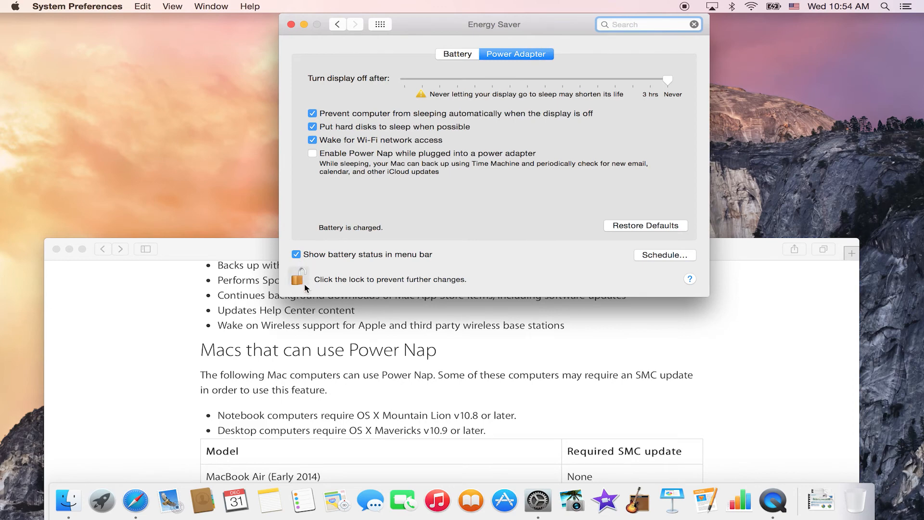
pyautogui.click(312, 153)
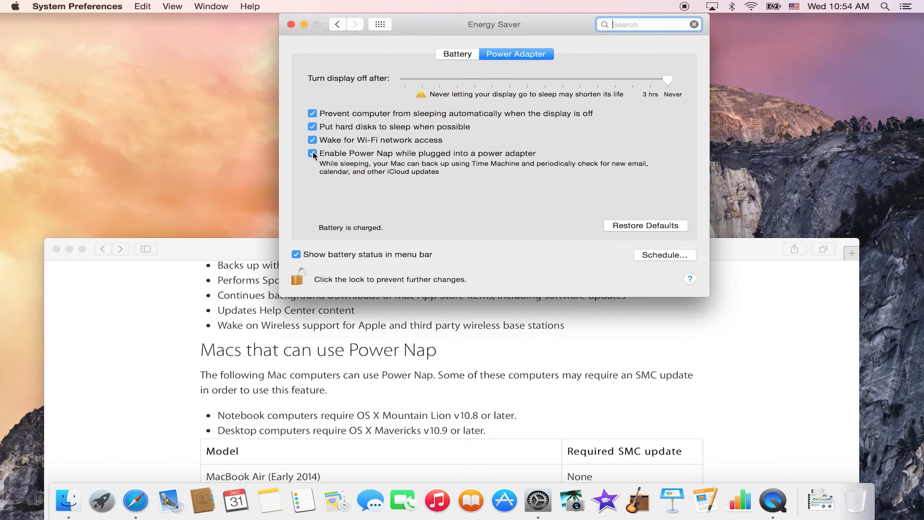
pyautogui.click(312, 153)
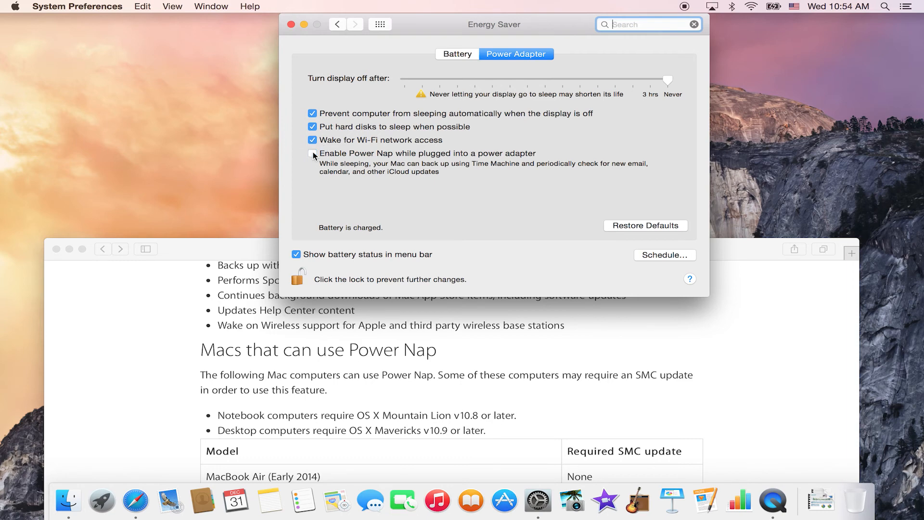
pyautogui.click(313, 153)
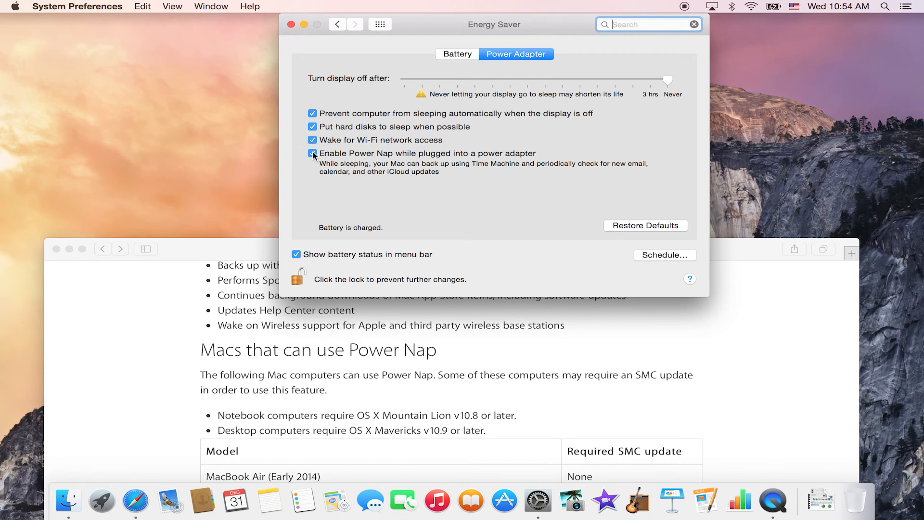